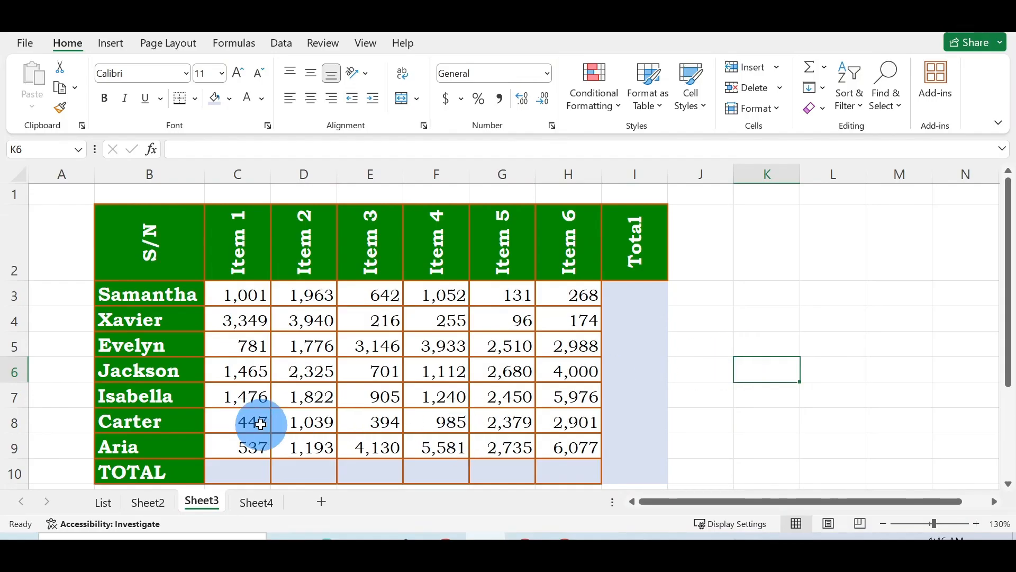
{"action": "mouse_move", "coordinate": [238, 467]}
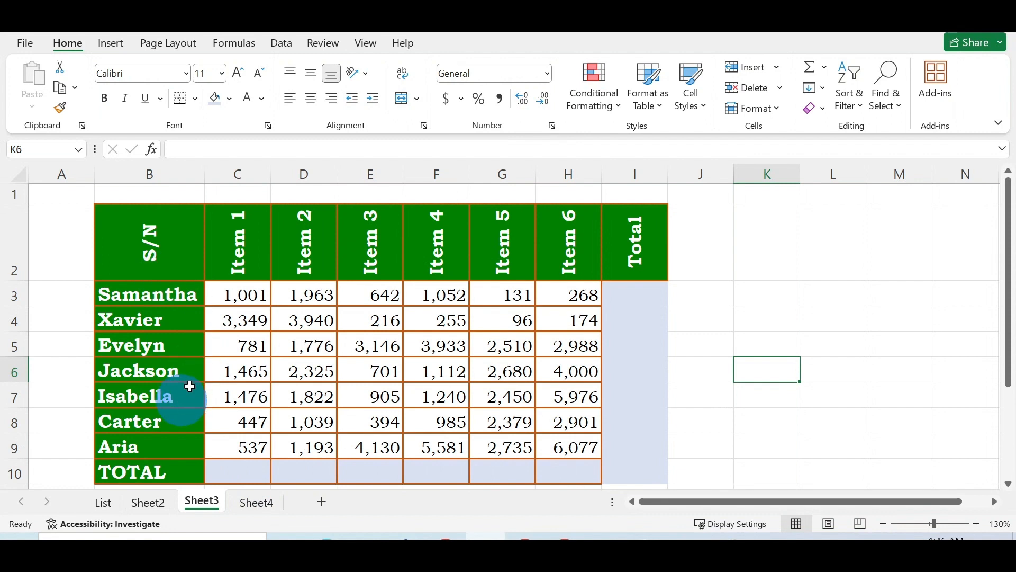
{"action": "mouse_move", "coordinate": [613, 291]}
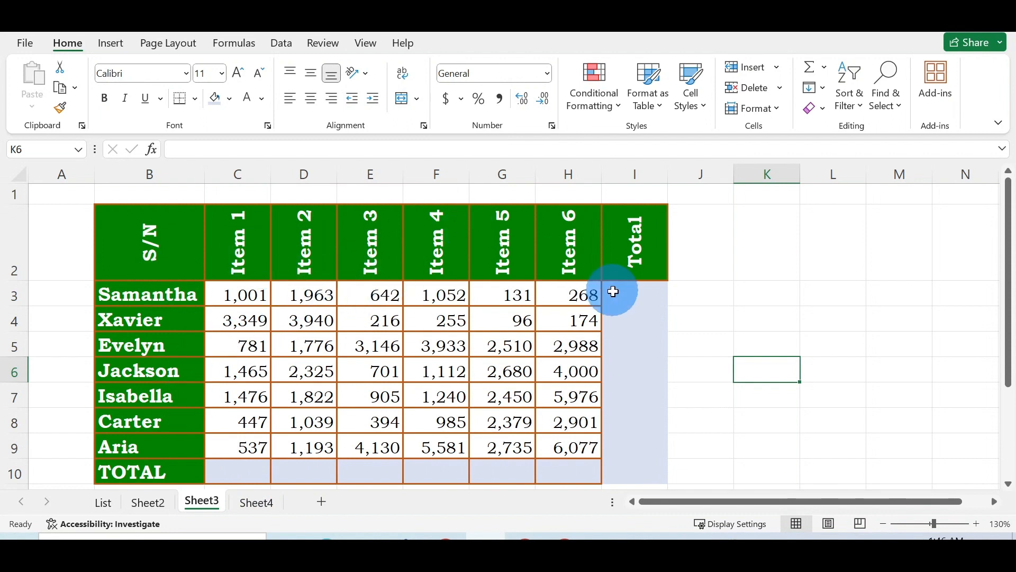
{"action": "mouse_move", "coordinate": [241, 461]}
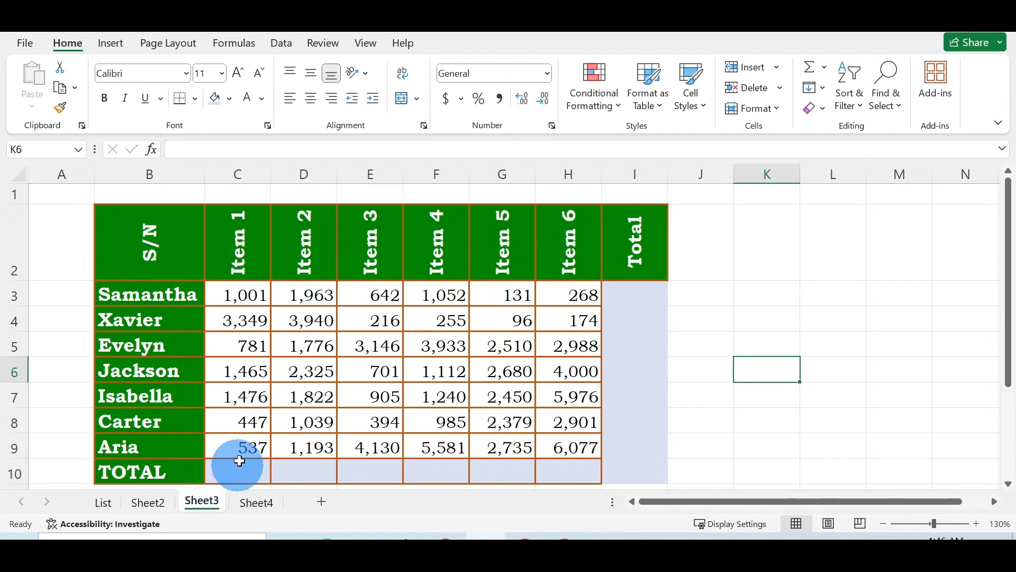
{"action": "mouse_move", "coordinate": [243, 474]}
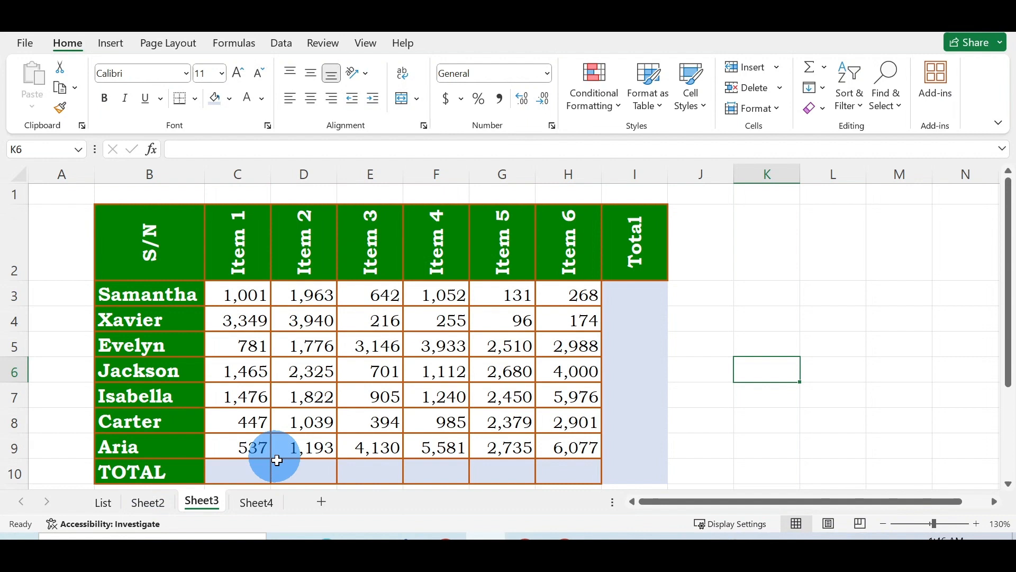
{"action": "mouse_move", "coordinate": [250, 470]}
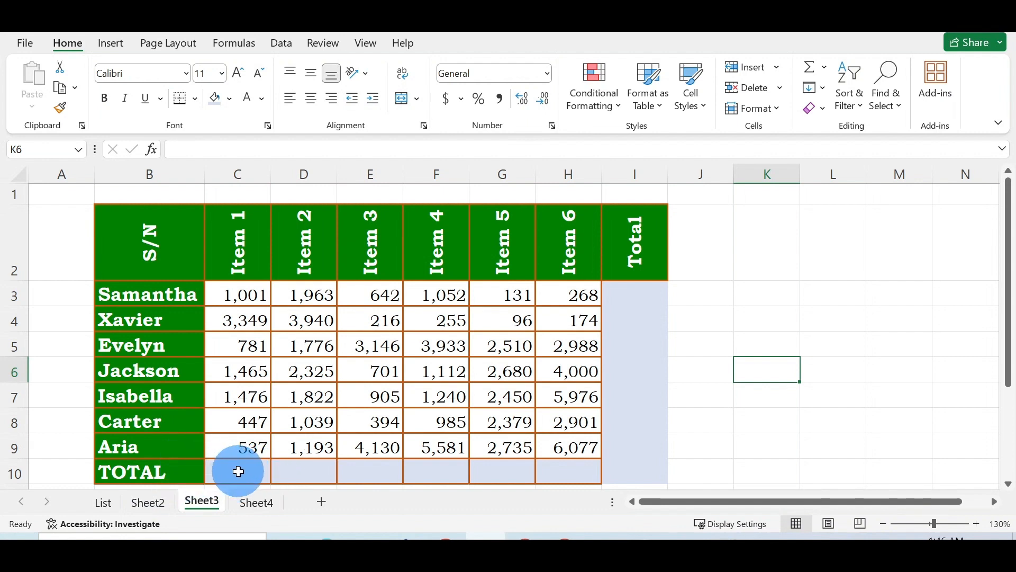
AutoSum the Item 1 column into C10 as =SUM(C3:C9), giving 9,055.
{"action": "left_click", "coordinate": [236, 471]}
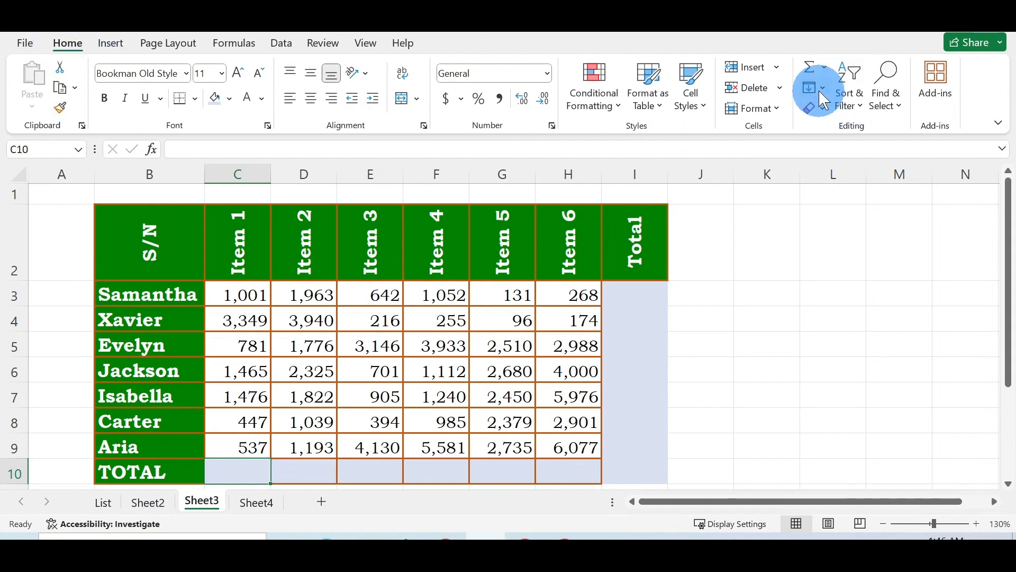
{"action": "mouse_move", "coordinate": [808, 71]}
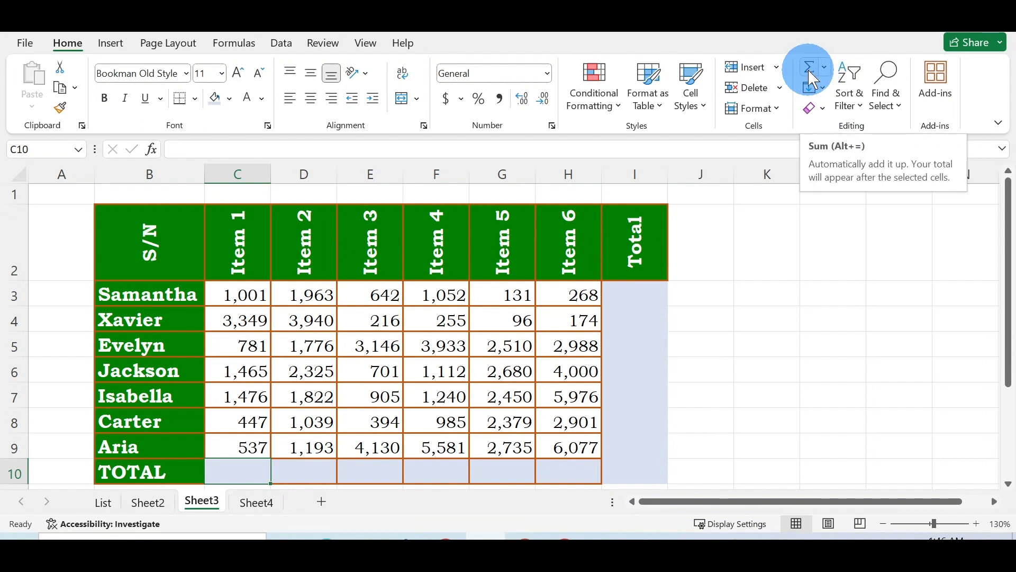
{"action": "left_click", "coordinate": [808, 68]}
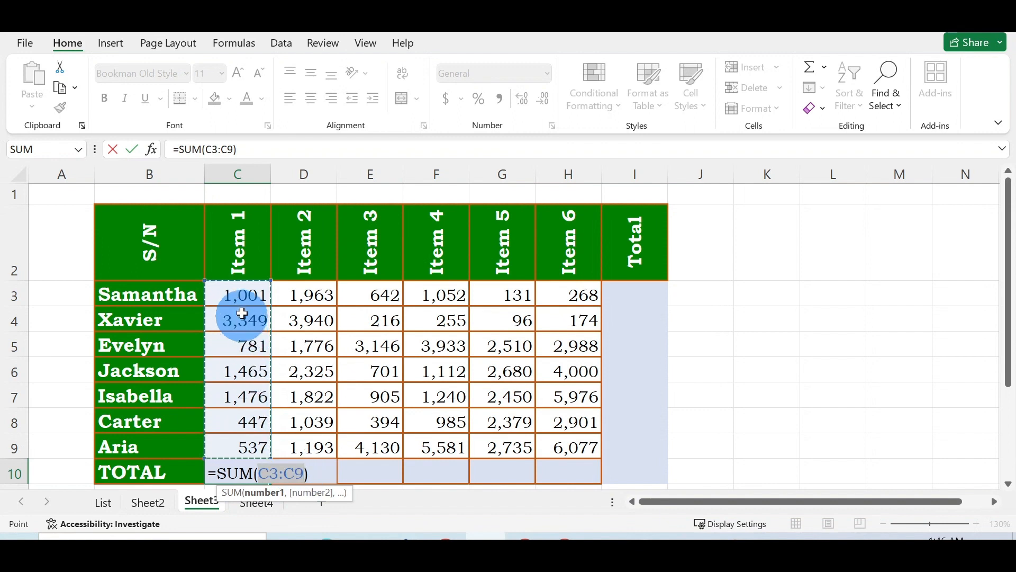
{"action": "mouse_move", "coordinate": [47, 309]}
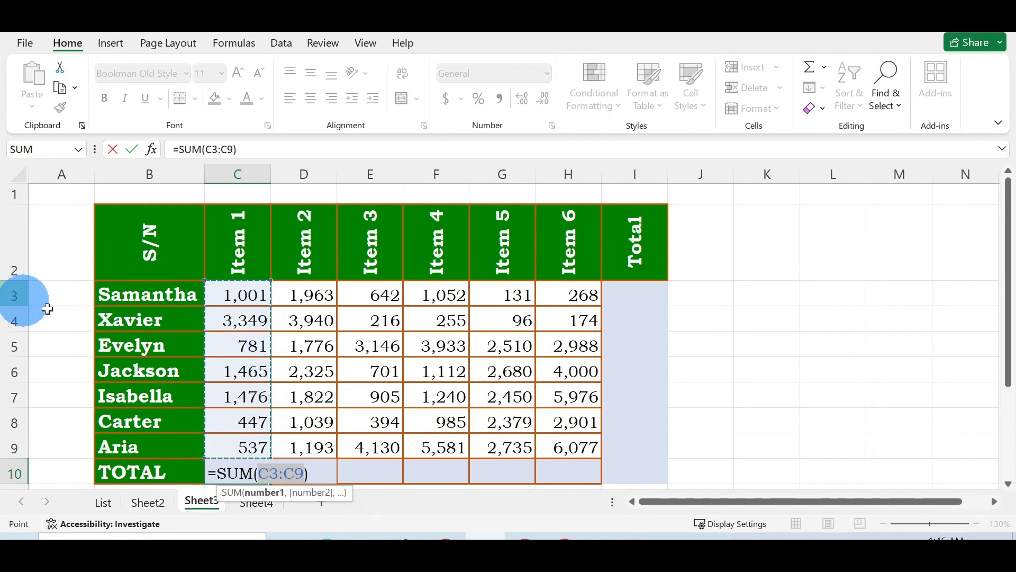
{"action": "mouse_move", "coordinate": [13, 456]}
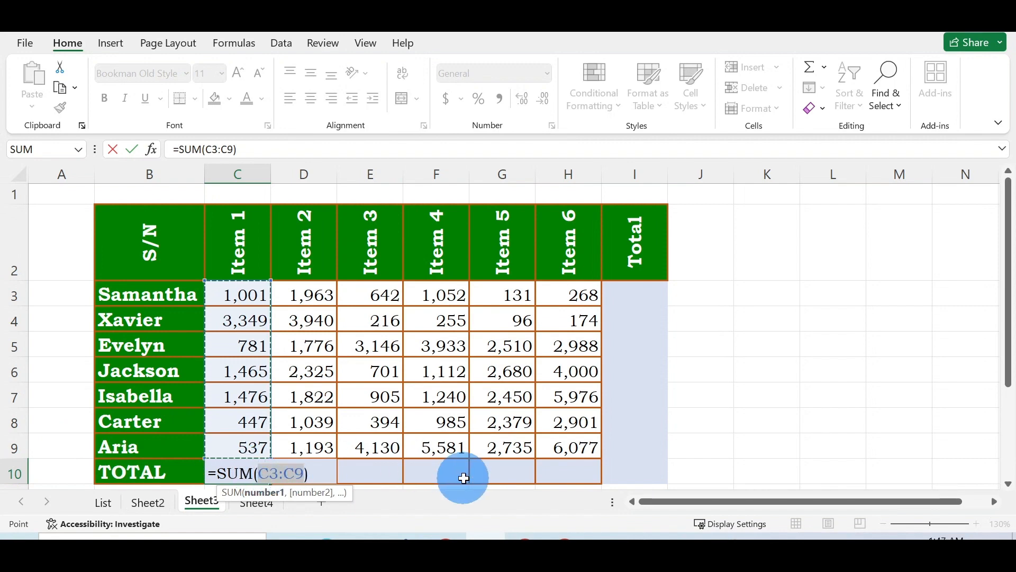
{"action": "key", "text": "Enter"}
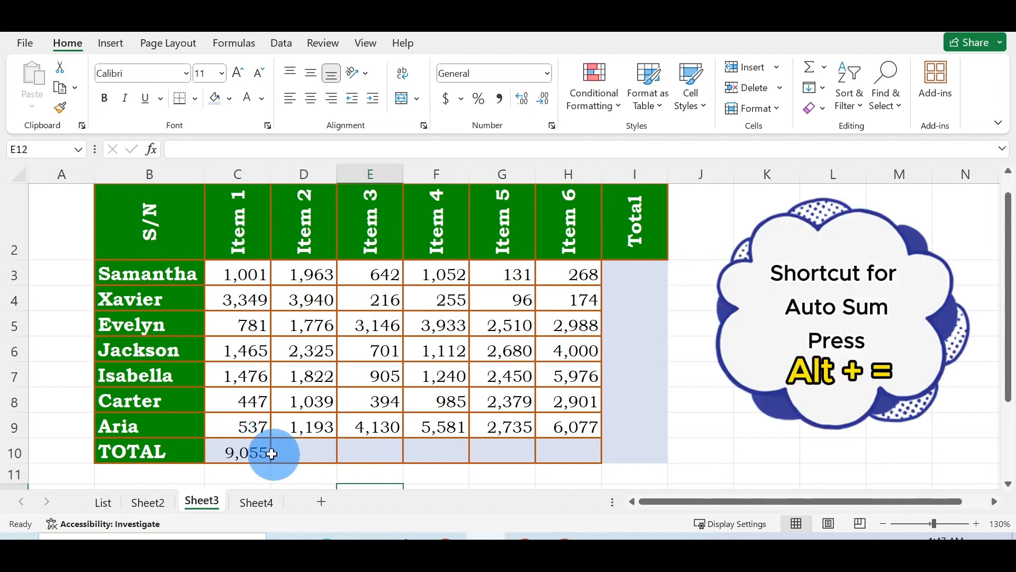
Copy the C10 SUM formula across to H10 so Items 2–6 get their totals.
{"action": "left_click", "coordinate": [238, 452]}
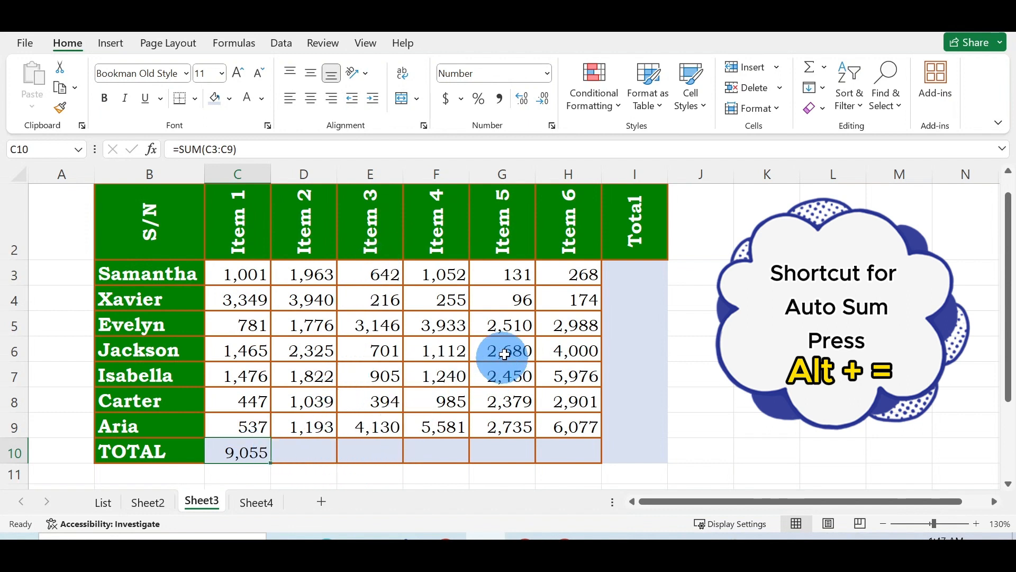
{"action": "mouse_move", "coordinate": [245, 484]}
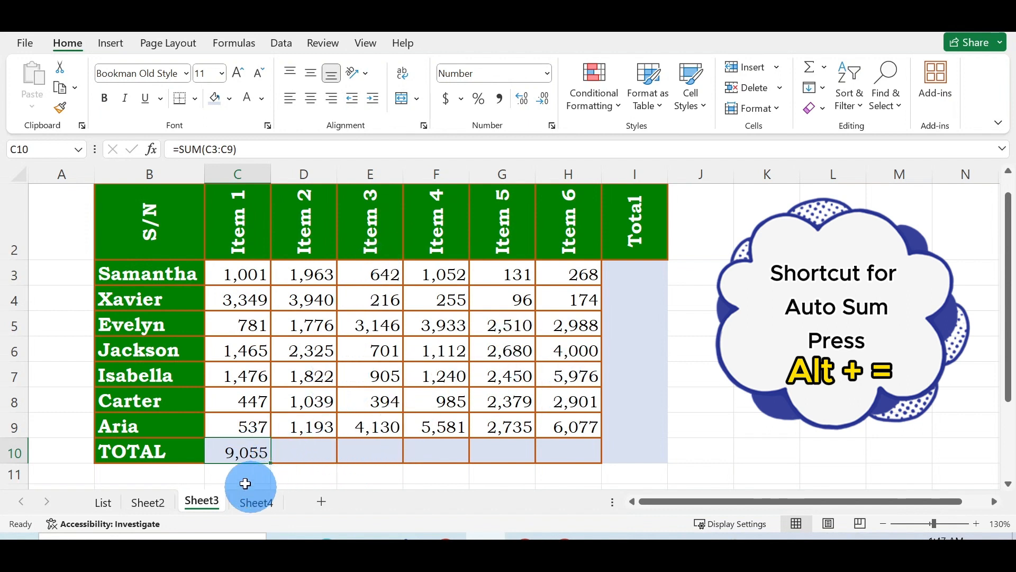
{"action": "mouse_move", "coordinate": [272, 470]}
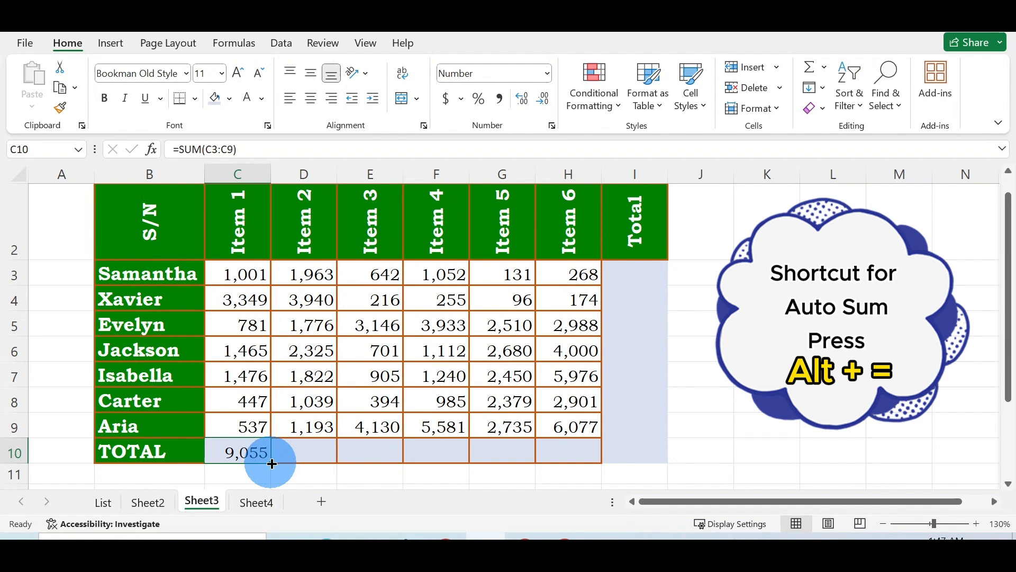
{"action": "left_click_drag", "start_coordinate": [271, 463], "coordinate": [582, 458]}
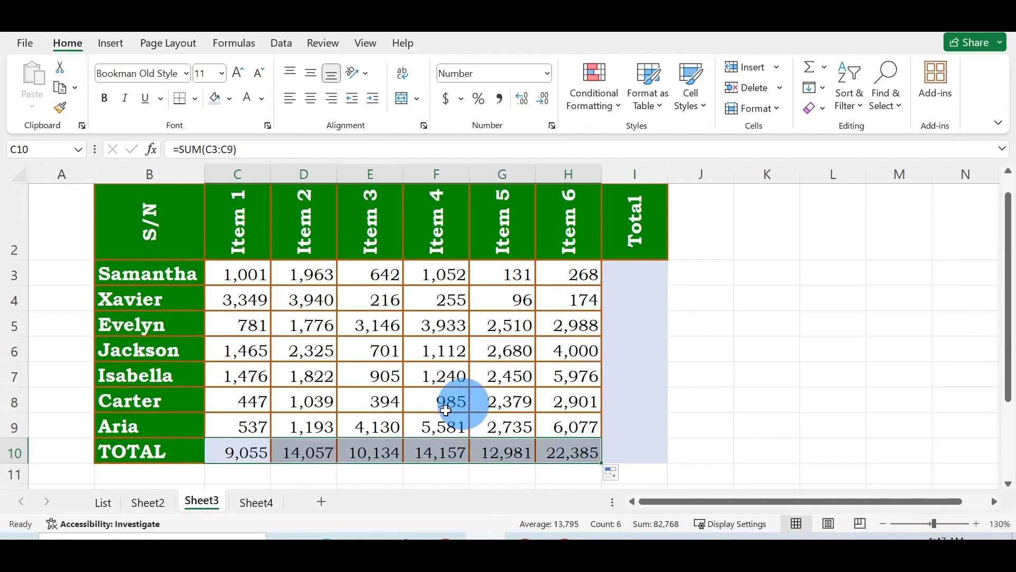
{"action": "mouse_move", "coordinate": [526, 452]}
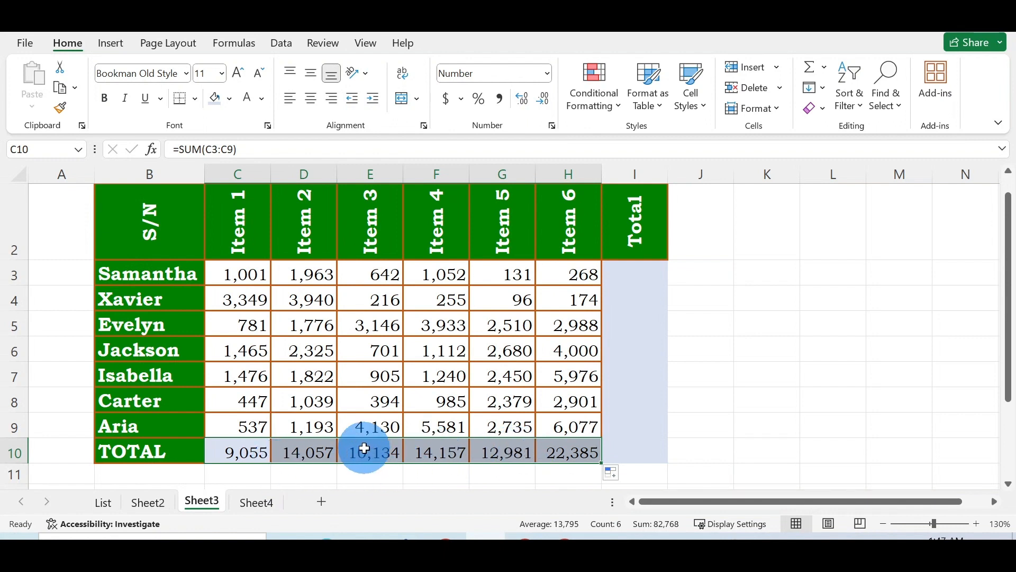
{"action": "mouse_move", "coordinate": [628, 274]}
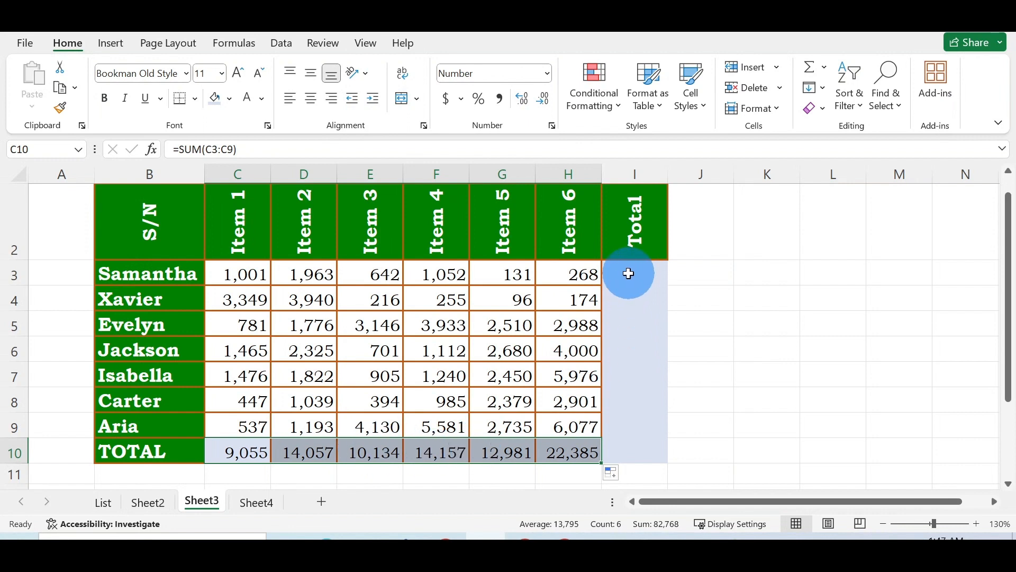
AutoSum each person's Items 1–6 into the Total column, Samantha 5,057 to Aria 20,252.
{"action": "left_click", "coordinate": [634, 273]}
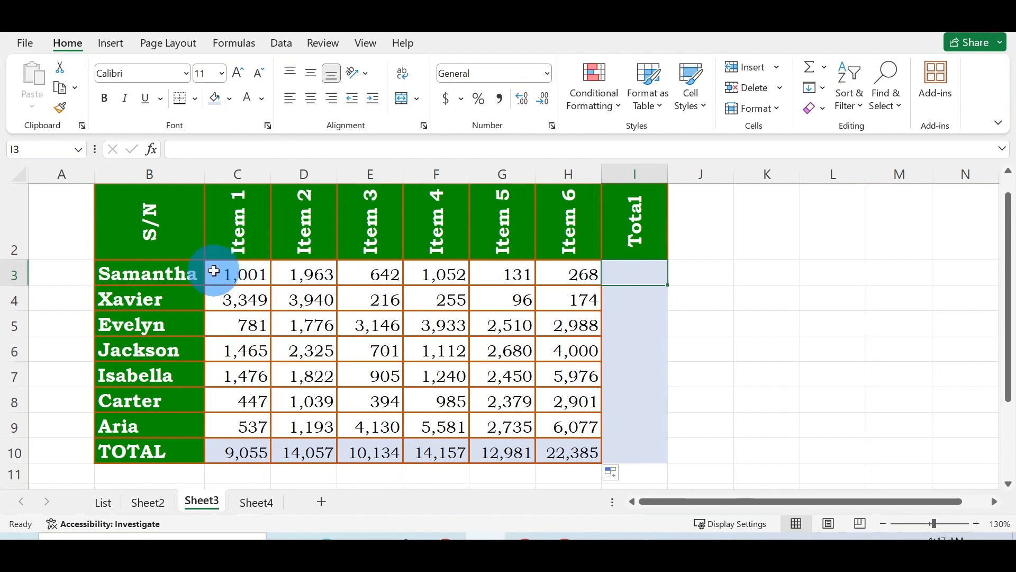
{"action": "mouse_move", "coordinate": [570, 290]}
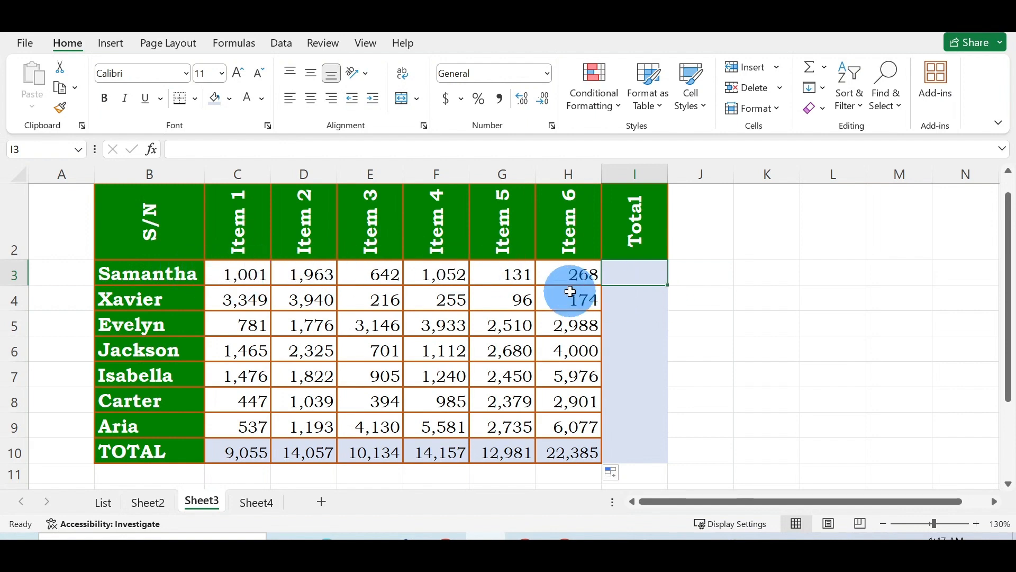
{"action": "mouse_move", "coordinate": [633, 274]}
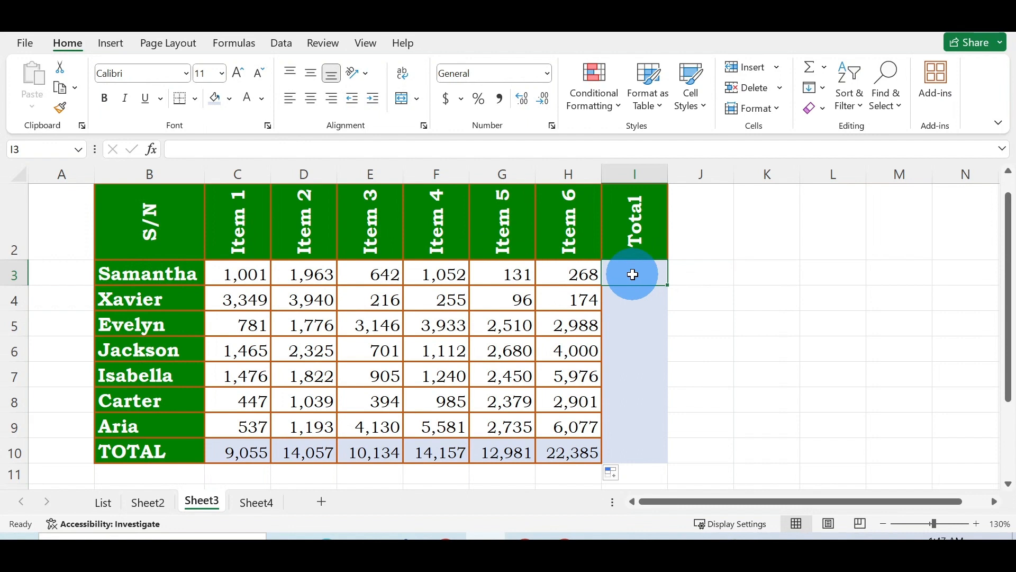
{"action": "left_click", "coordinate": [634, 273]}
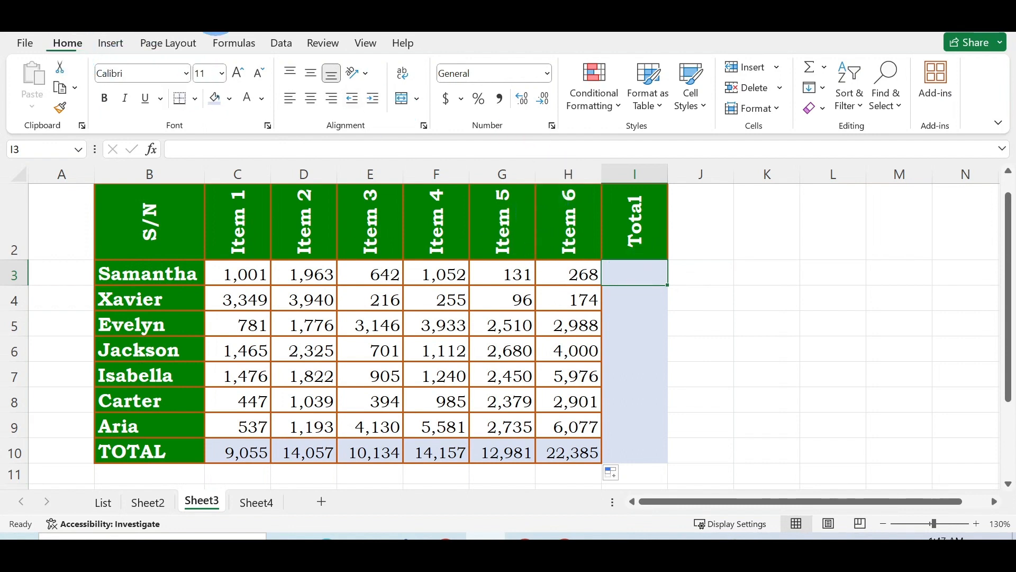
{"action": "mouse_move", "coordinate": [808, 70]}
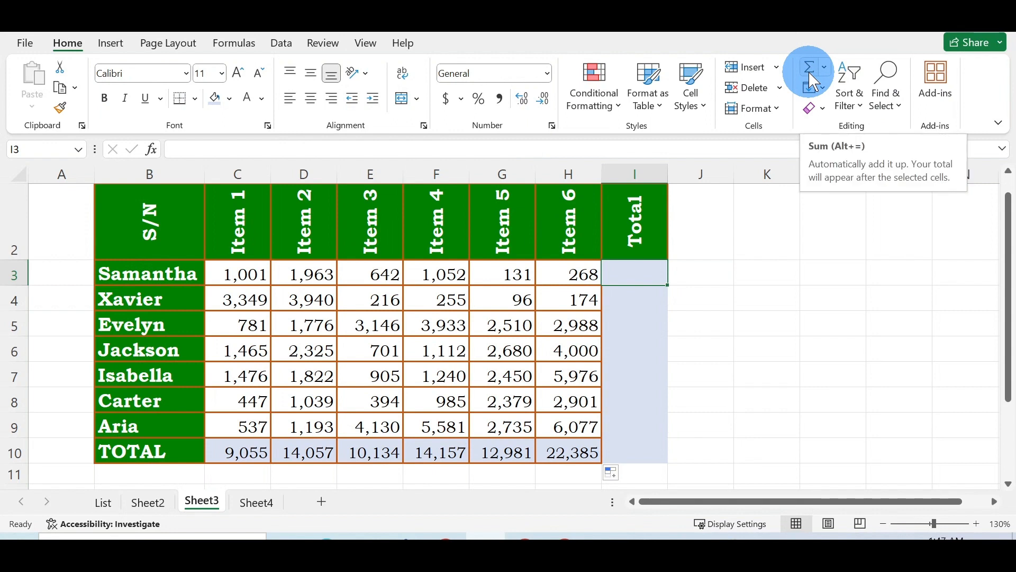
{"action": "left_click", "coordinate": [806, 68]}
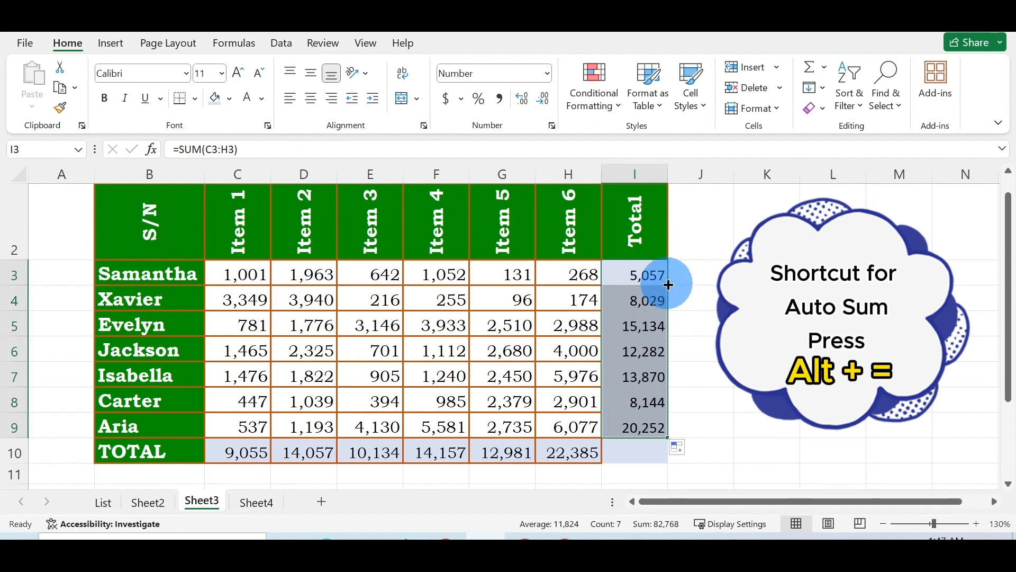
{"action": "mouse_move", "coordinate": [680, 399]}
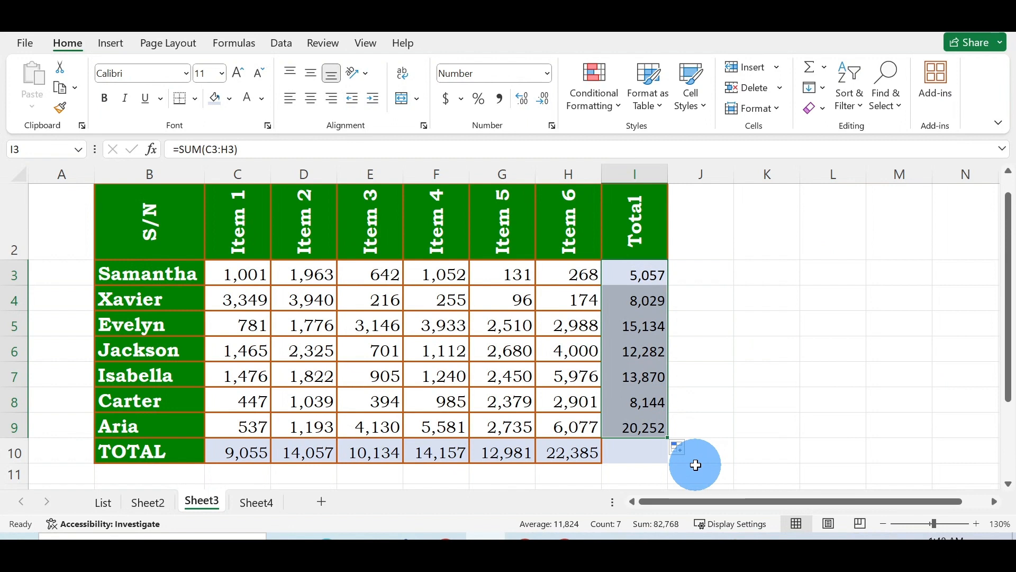
{"action": "mouse_move", "coordinate": [595, 438]}
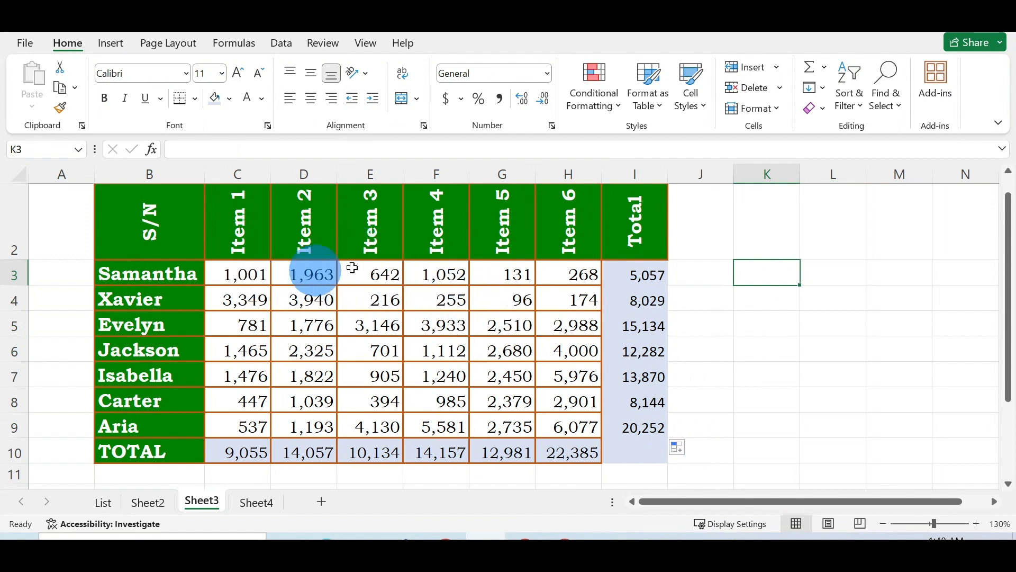
{"action": "mouse_move", "coordinate": [764, 275]}
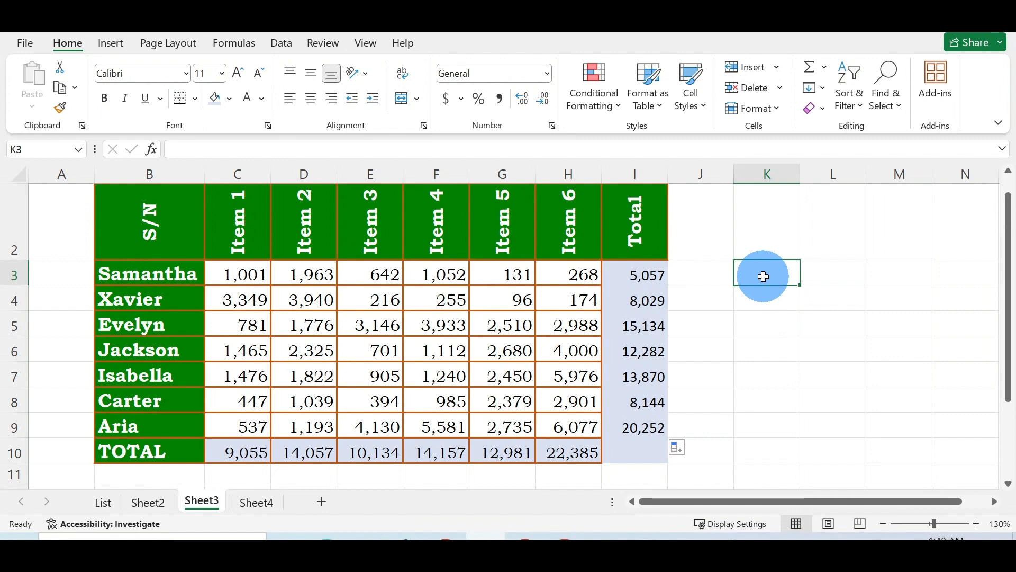
Enter =SUM(C3:E3) in K3 for Samantha's first three items, giving 3,606.
{"action": "type", "text": "=s"}
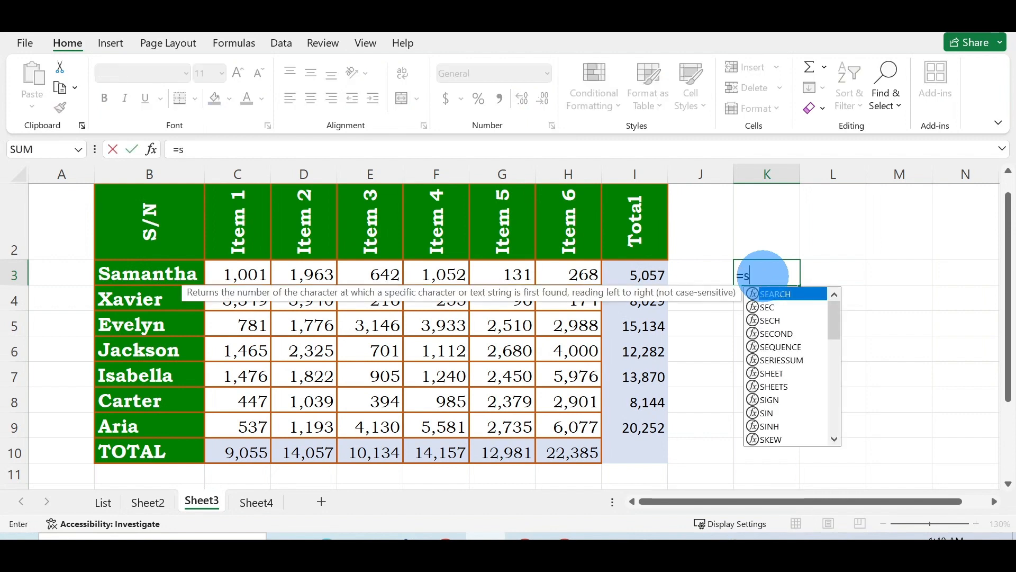
{"action": "type", "text": "um"}
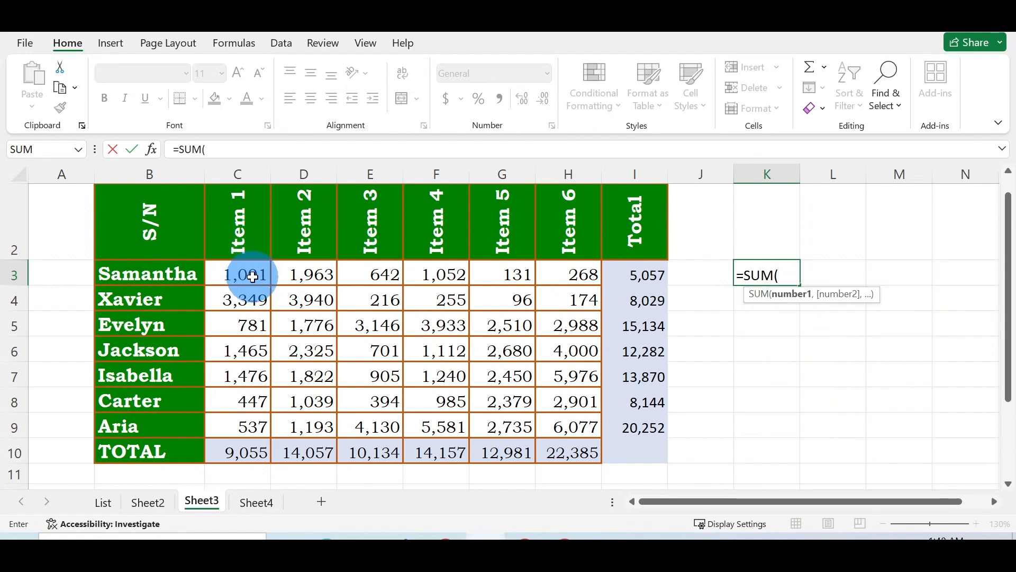
{"action": "left_click", "coordinate": [237, 273]}
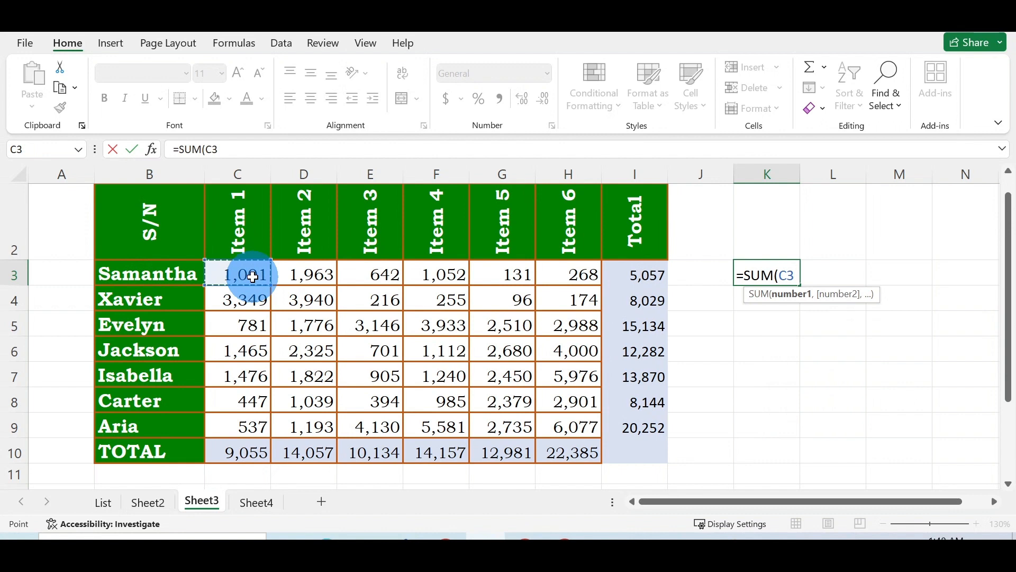
{"action": "left_click_drag", "start_coordinate": [253, 274], "coordinate": [370, 273]}
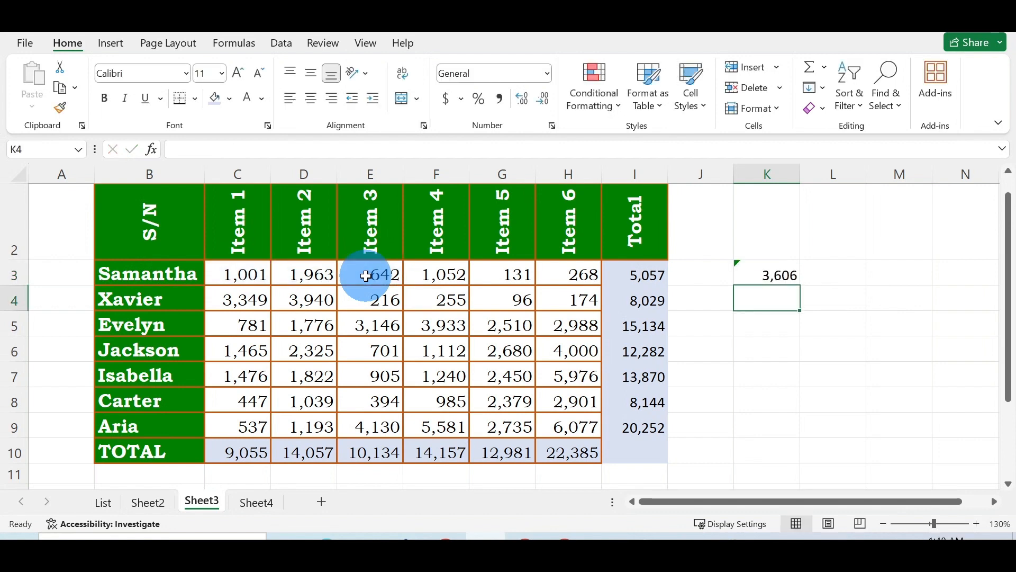
{"action": "mouse_move", "coordinate": [782, 280]}
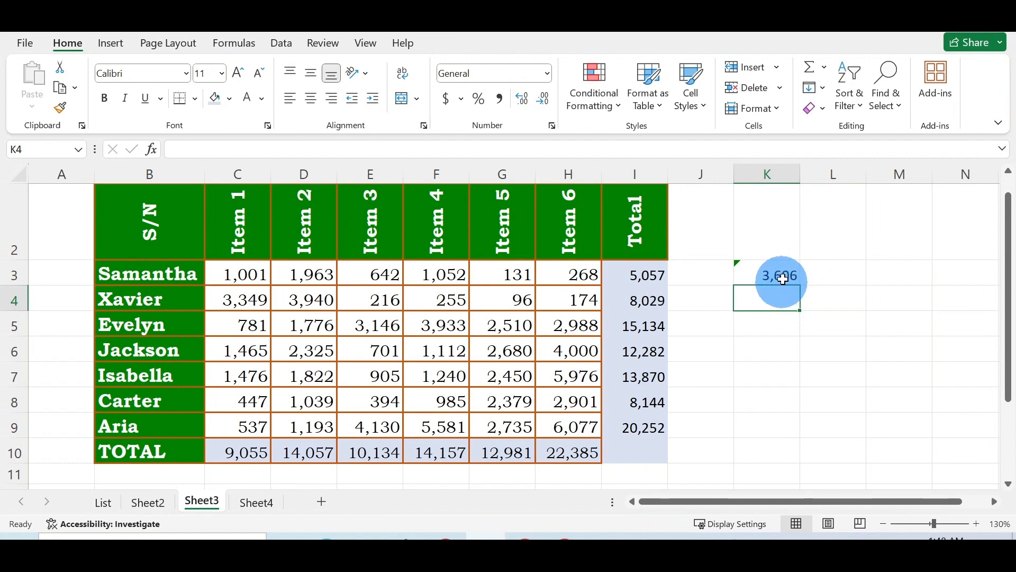
{"action": "mouse_move", "coordinate": [803, 288]}
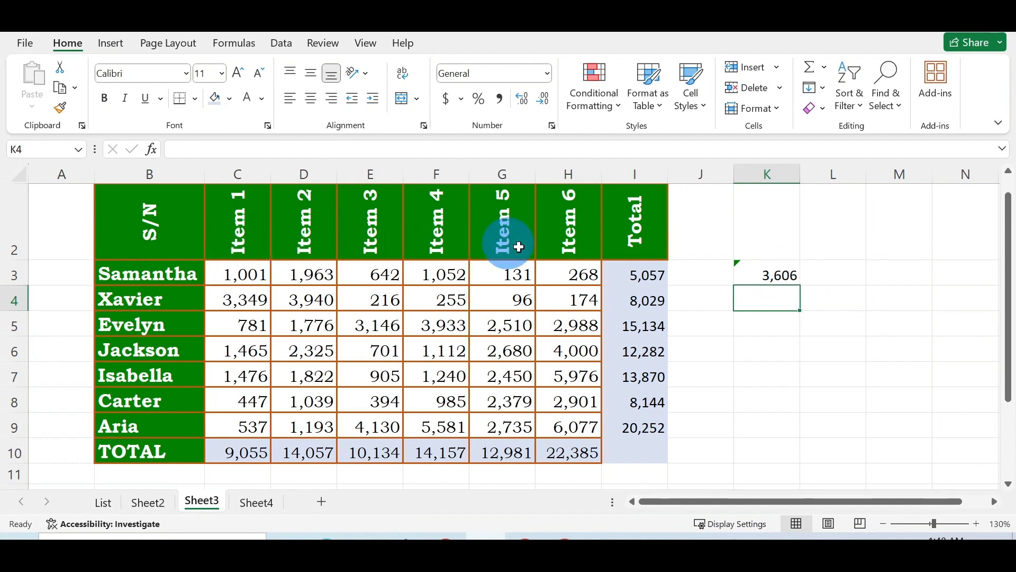
{"action": "mouse_move", "coordinate": [786, 320]}
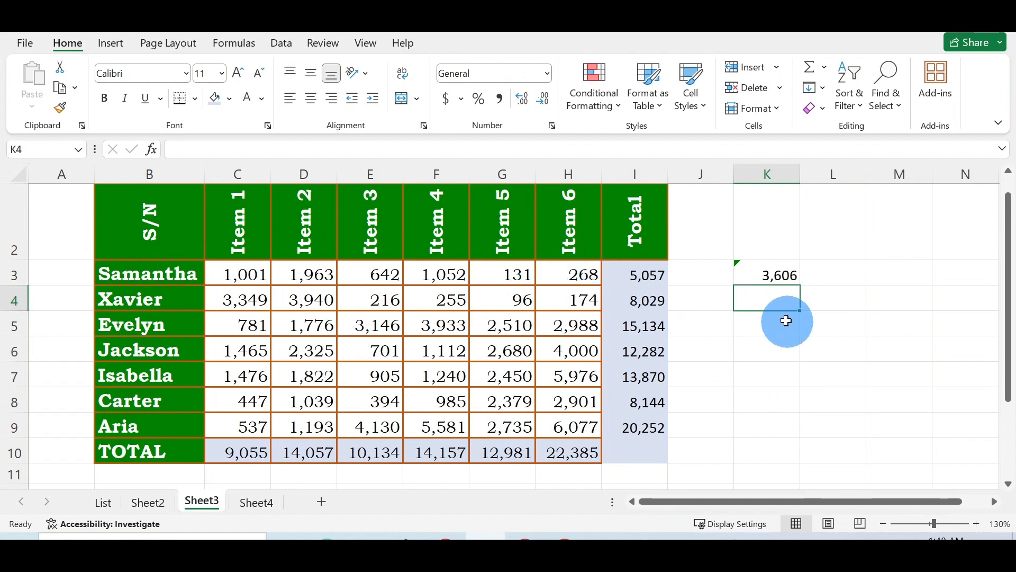
{"action": "mouse_move", "coordinate": [554, 377]}
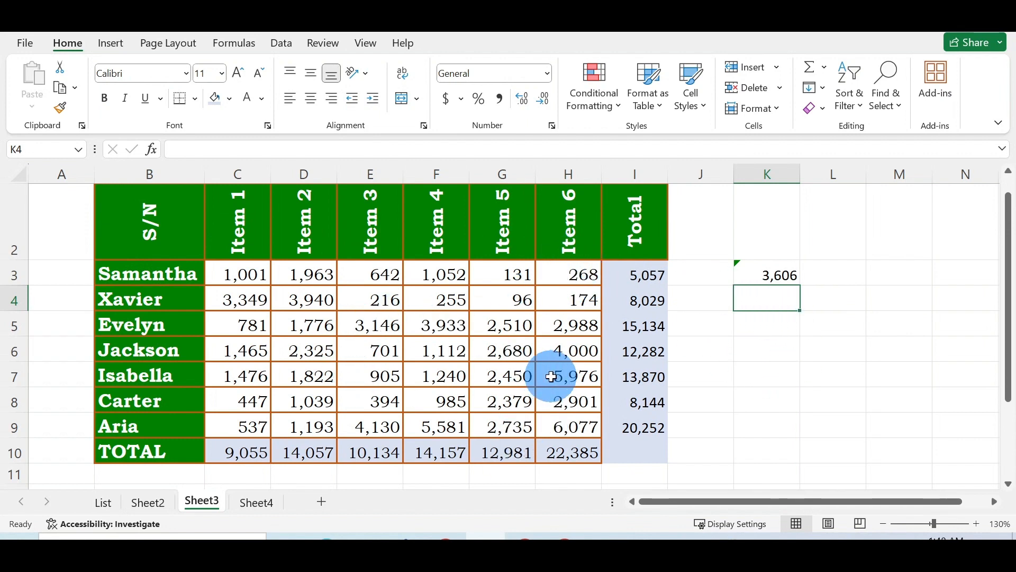